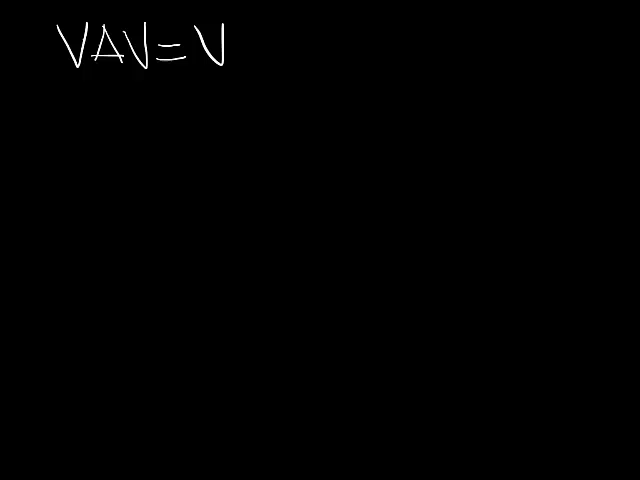
# - Handwrite 'VAV = Variable Air Volume' as the heading and sketch the room outline below it
pyautogui.write('Variable /')
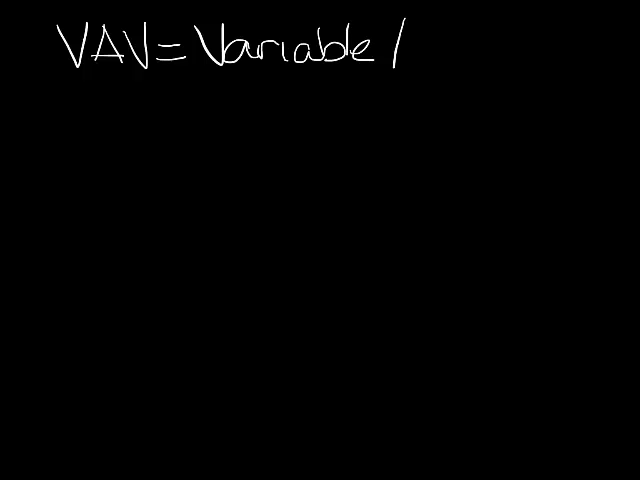
pyautogui.write('Air Volu')
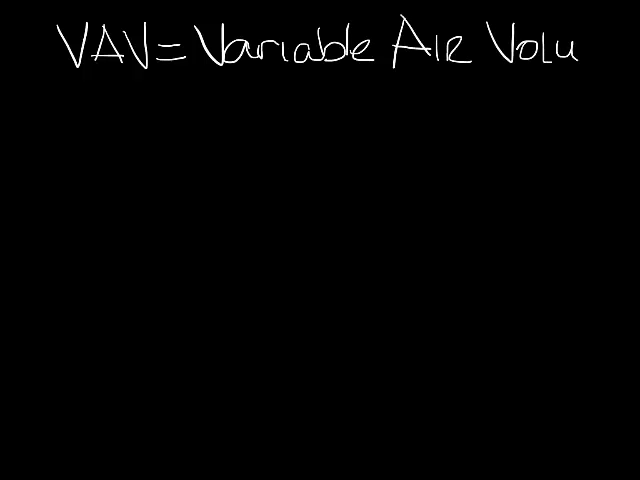
pyautogui.write('me')
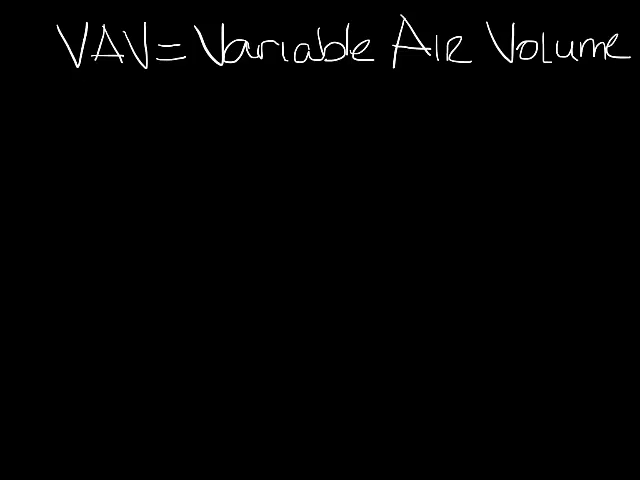
pyautogui.moveTo(65, 130); pyautogui.dragTo(255, 245)
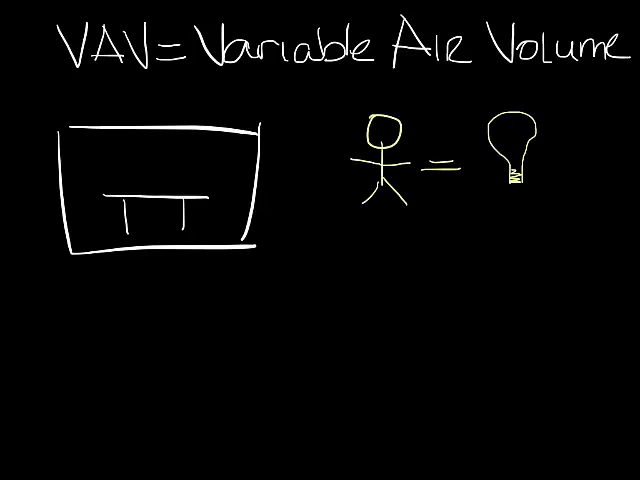
# - Label the bulb '100W' and write '000W +' beside the crowded room
pyautogui.write('100W')
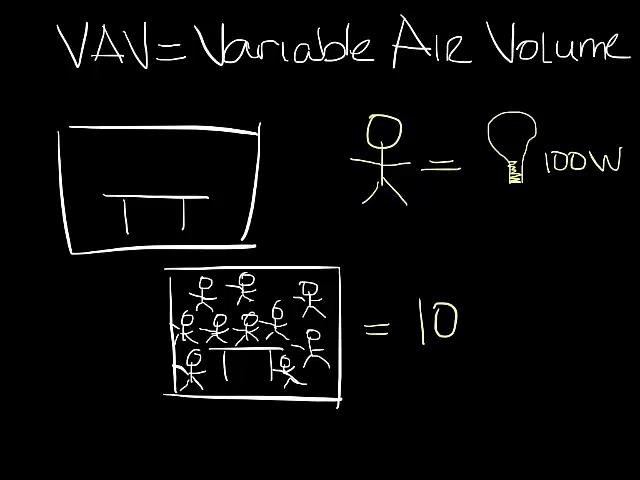
pyautogui.write('000W +')
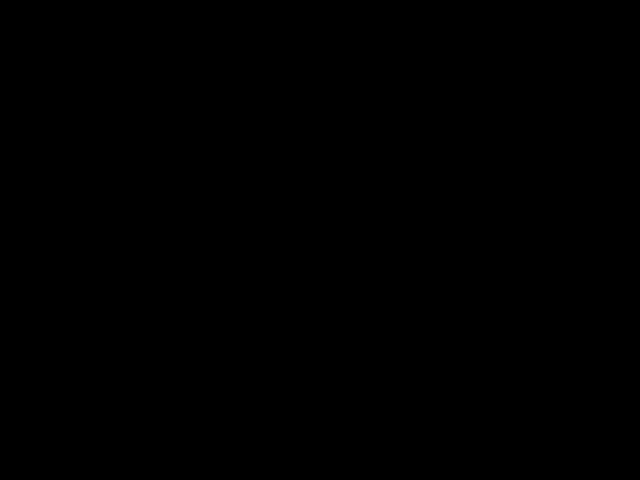
# - Write 'Single Duct Box', finish the round inlet, and label 'airflow' and 'discharge'
pyautogui.write('Single Duct B')
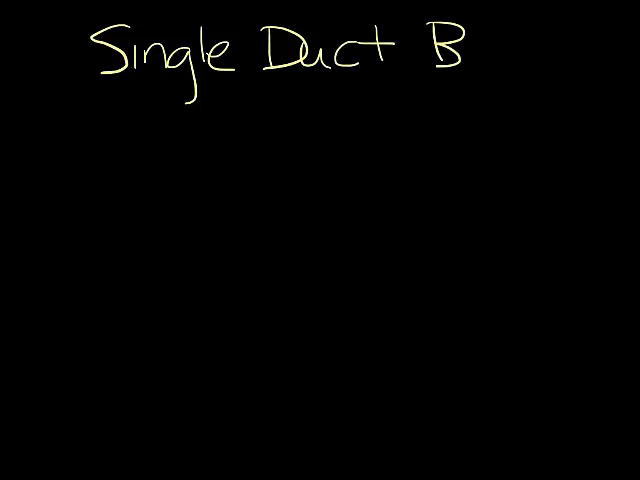
pyautogui.write('ox')
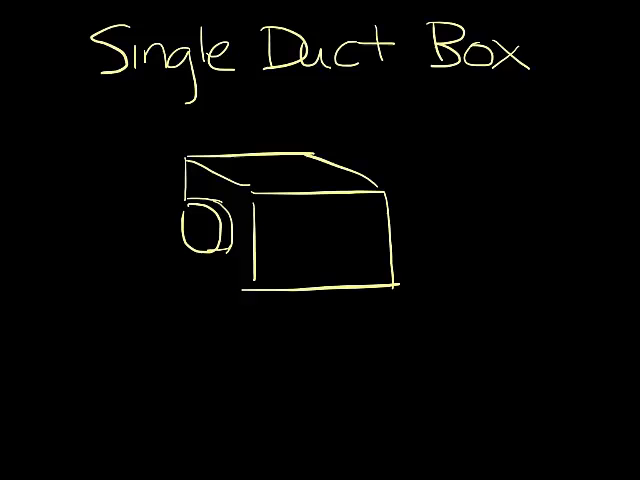
pyautogui.moveTo(190, 250); pyautogui.dragTo(255, 292)
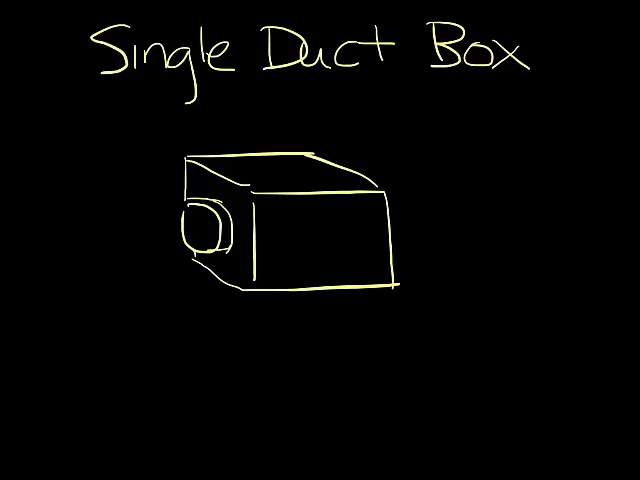
pyautogui.write('airflow')
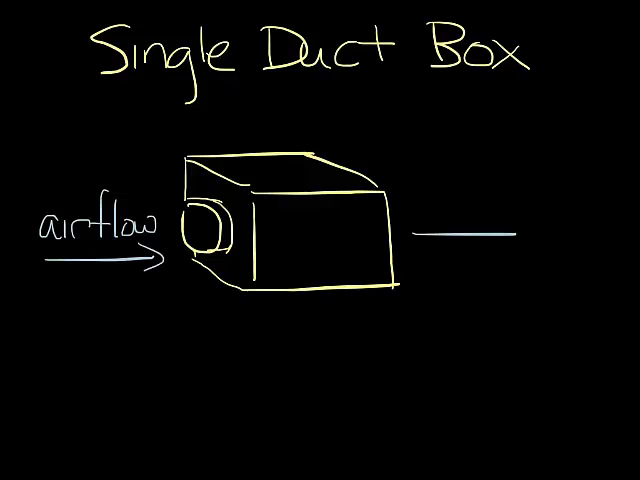
pyautogui.write('discha')
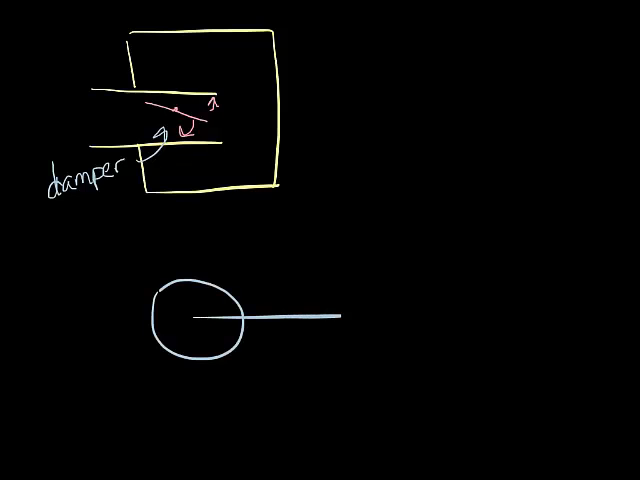
# - Link the damper label to the circle with an arrow and write 'controller' by the actuator
pyautogui.moveTo(75, 205); pyautogui.dragTo(130, 310)
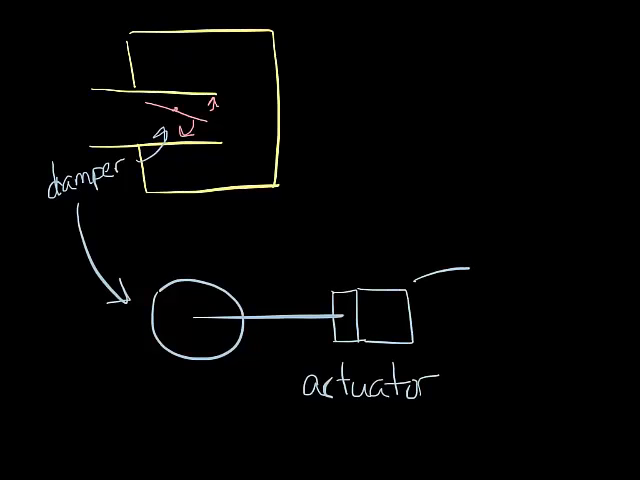
pyautogui.write('controller')
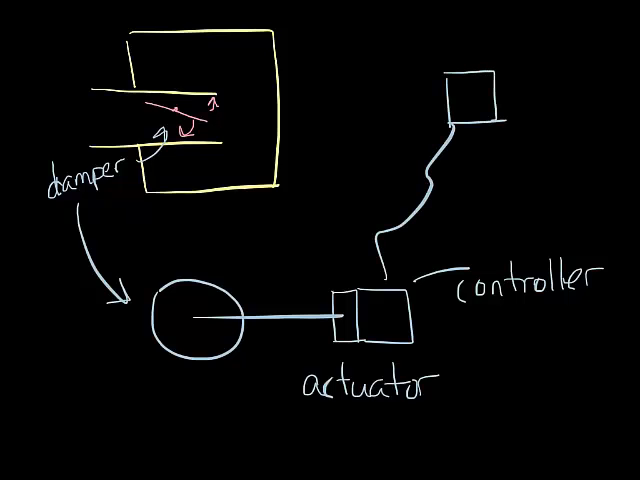
# - Write 'thermostat', add a '78°' reading and 'open' command, and draw an arrow
pyautogui.write('the')
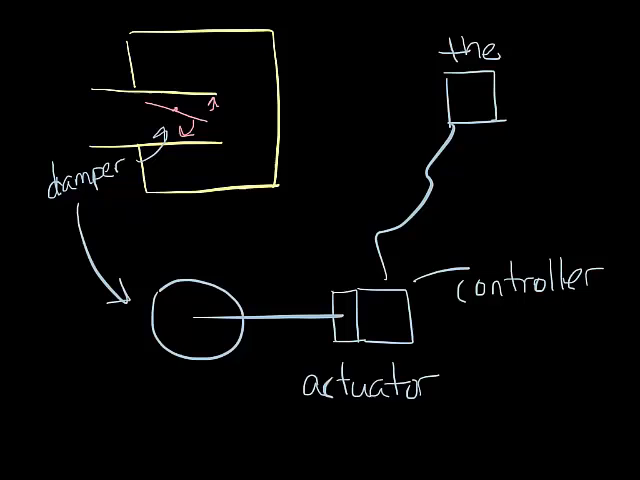
pyautogui.write('rmostat')
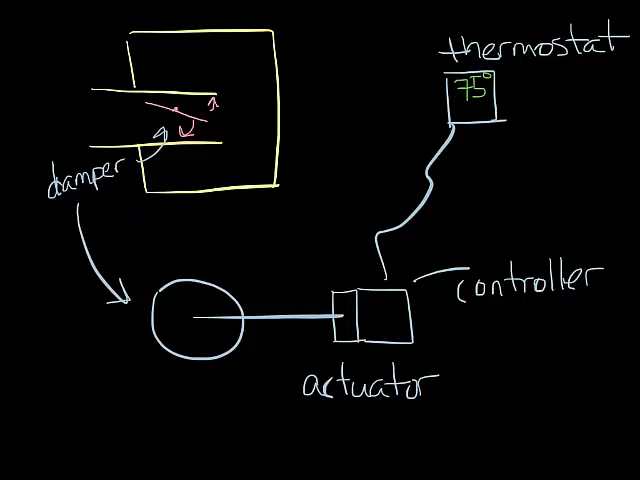
pyautogui.write('78°')
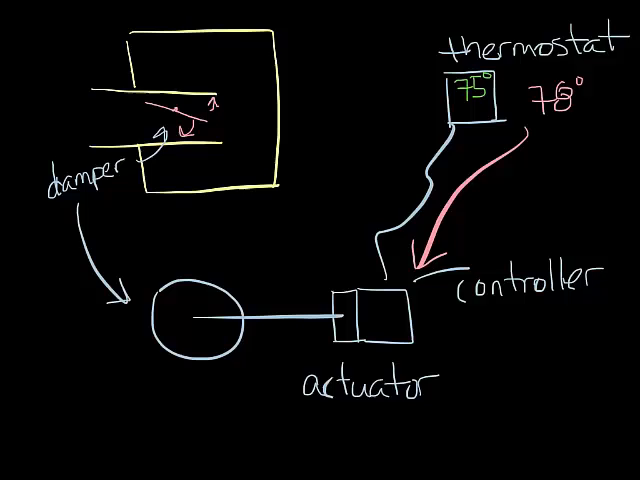
pyautogui.write('open')
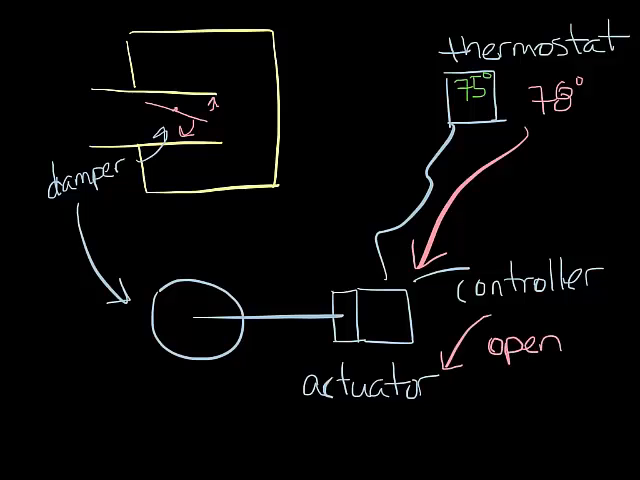
pyautogui.moveTo(290, 400); pyautogui.dragTo(215, 385)
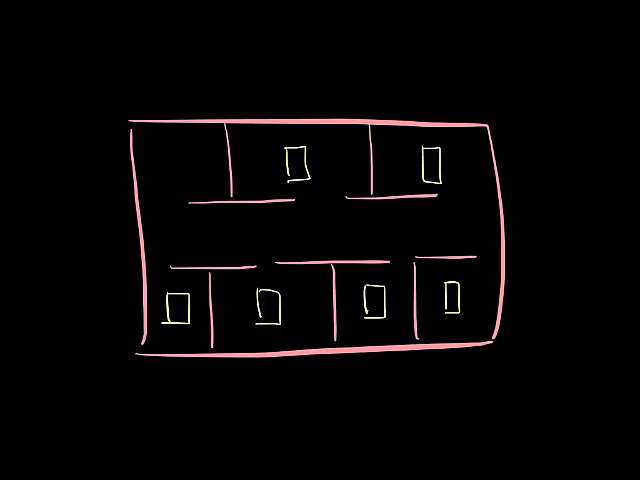
# - Draw the main duct line across the floor plan connecting the room boxes
pyautogui.moveTo(90, 234); pyautogui.dragTo(430, 232)
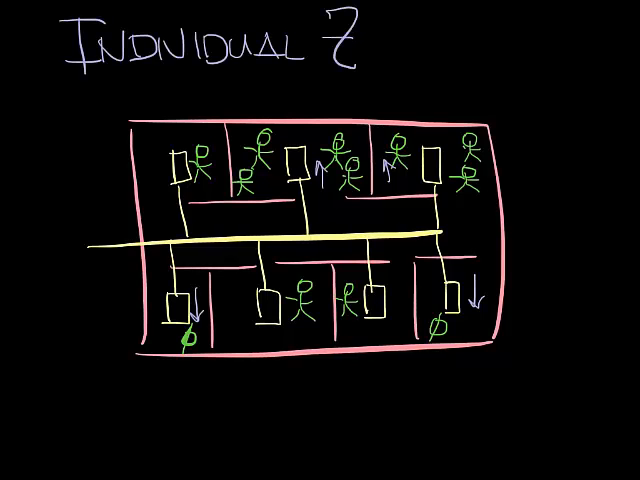
# - Write 'Individual Zone Control' above the plan and '↑ Comfort', '↓ ENERGY' beneath
pyautogui.write('Zone Contro')
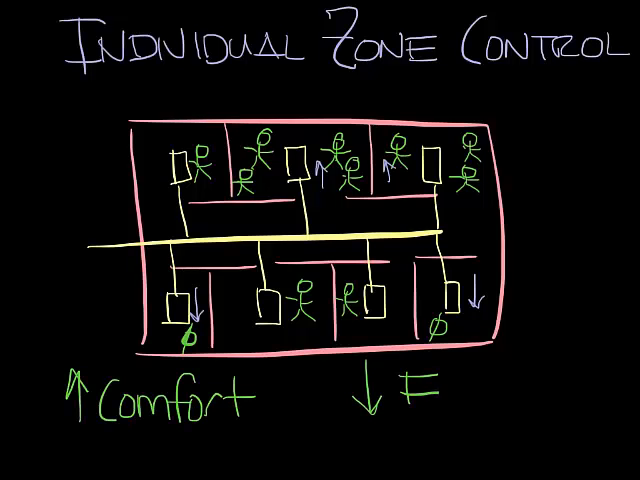
pyautogui.write('ENERGY')
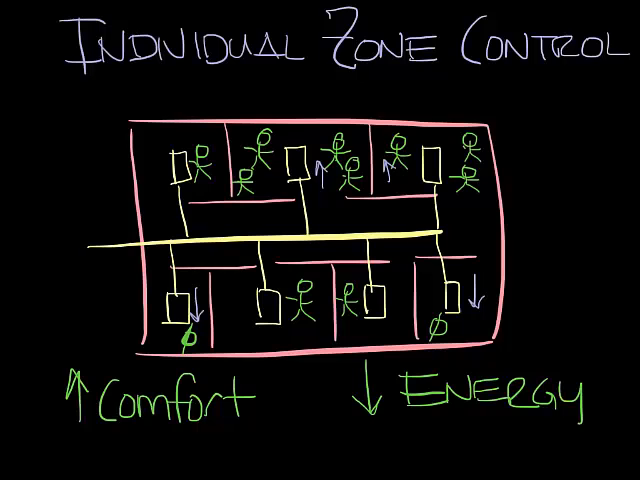